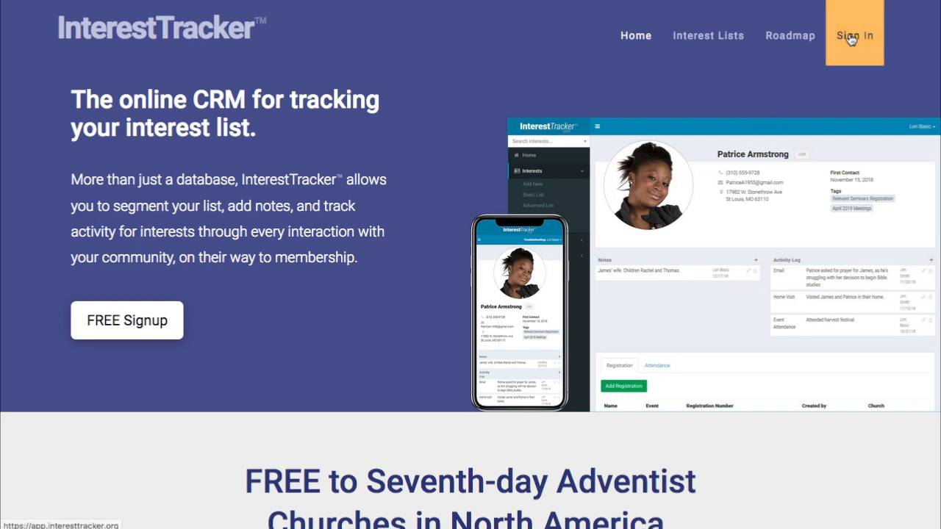
mouse_move(397, 187)
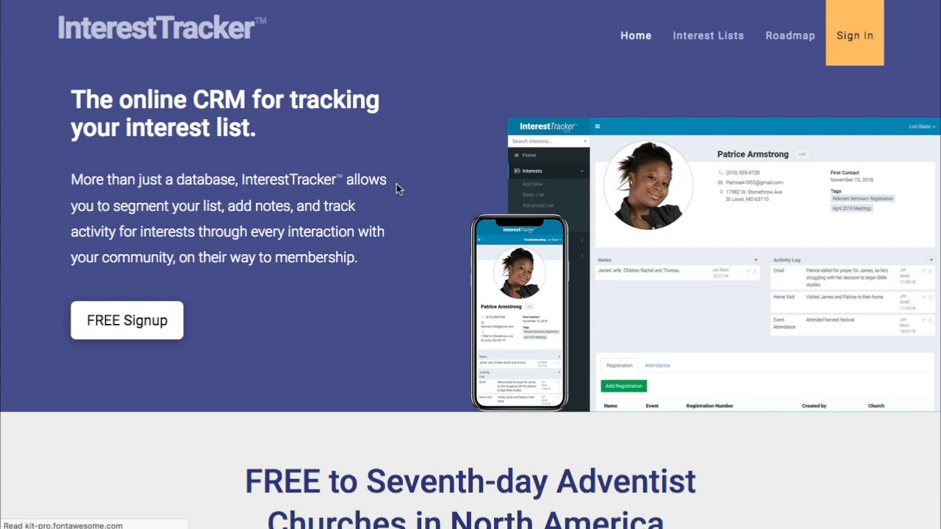
Go to the InterestTracker sign-in page to enter the demo account's login details.
click(854, 34)
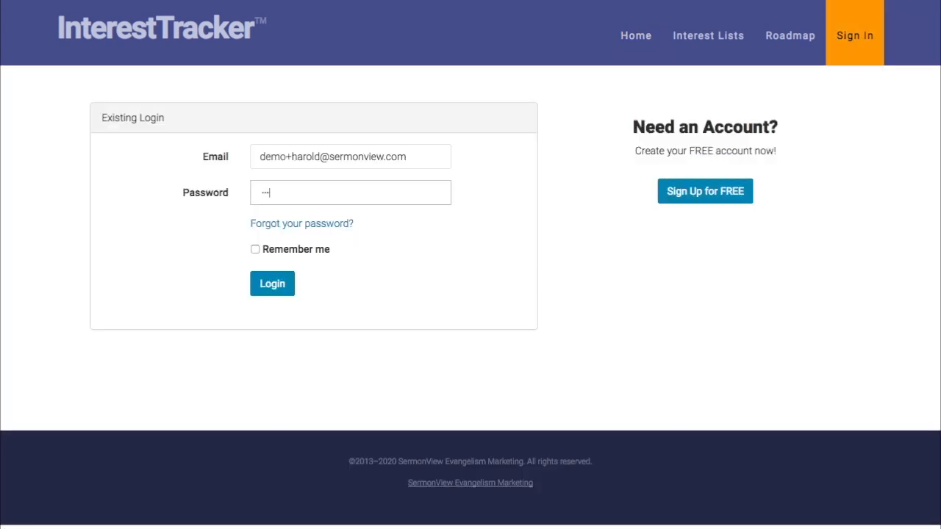
Log in to reach the church dashboard showing 316 interests.
click(272, 283)
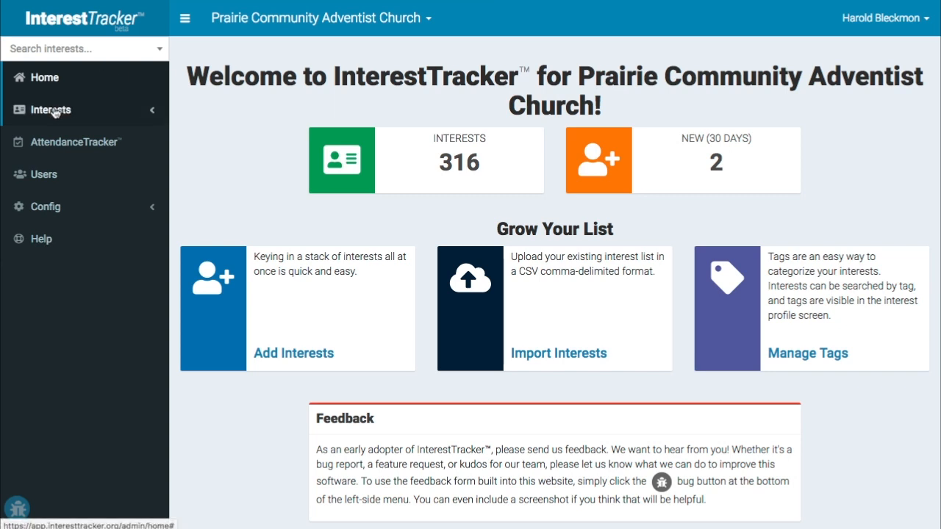
click(50, 109)
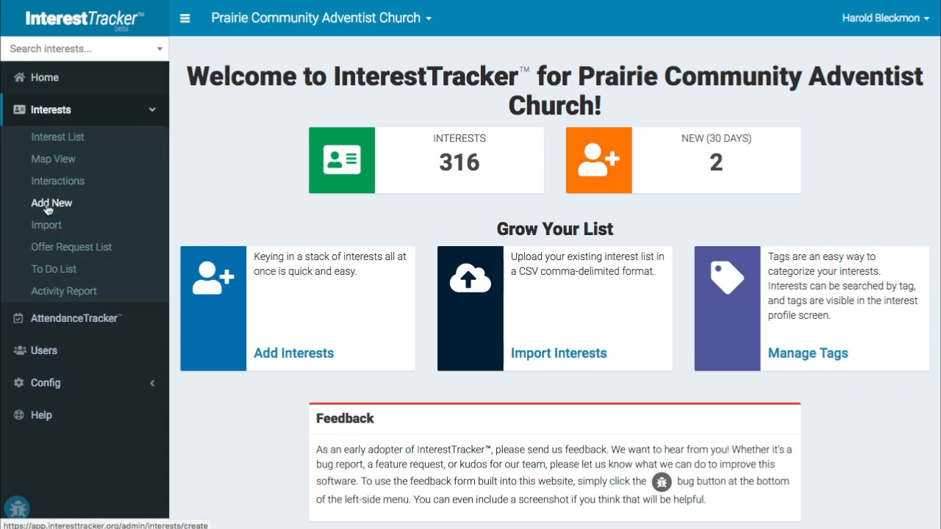
click(51, 203)
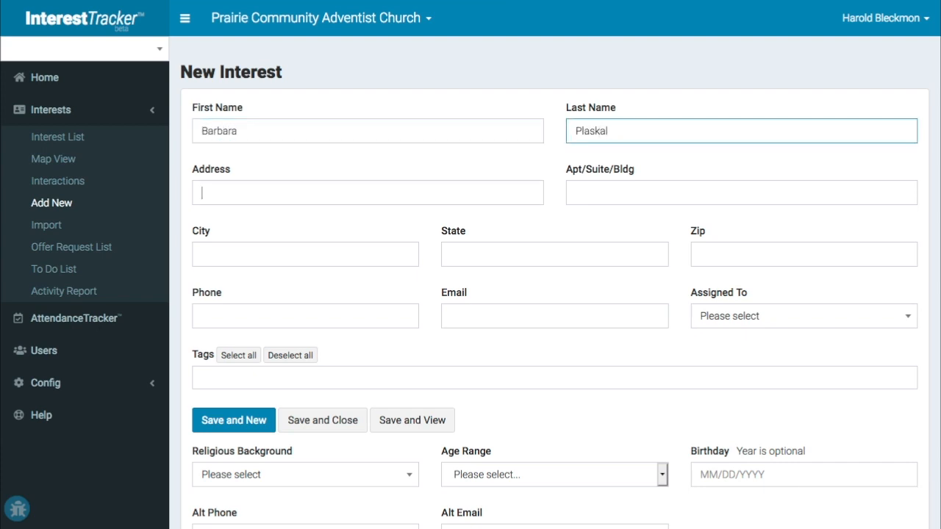
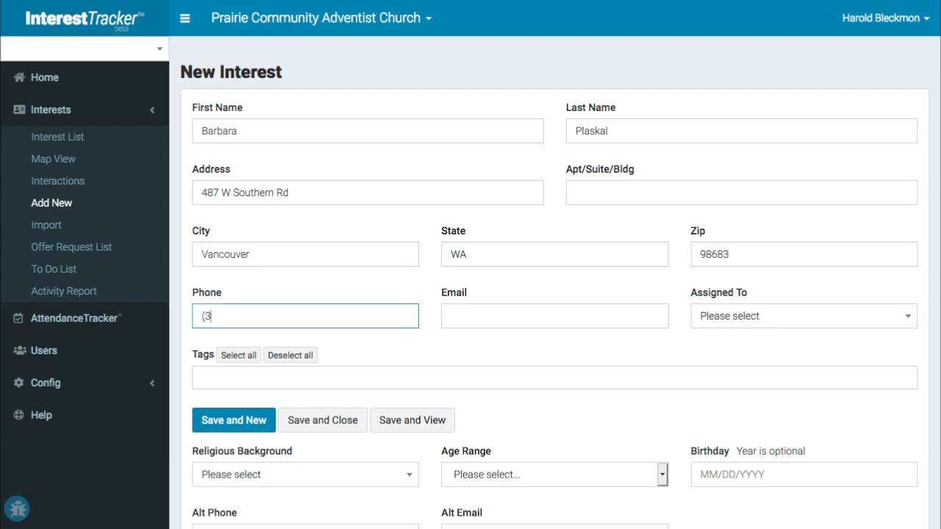
text(barbara@example.com)
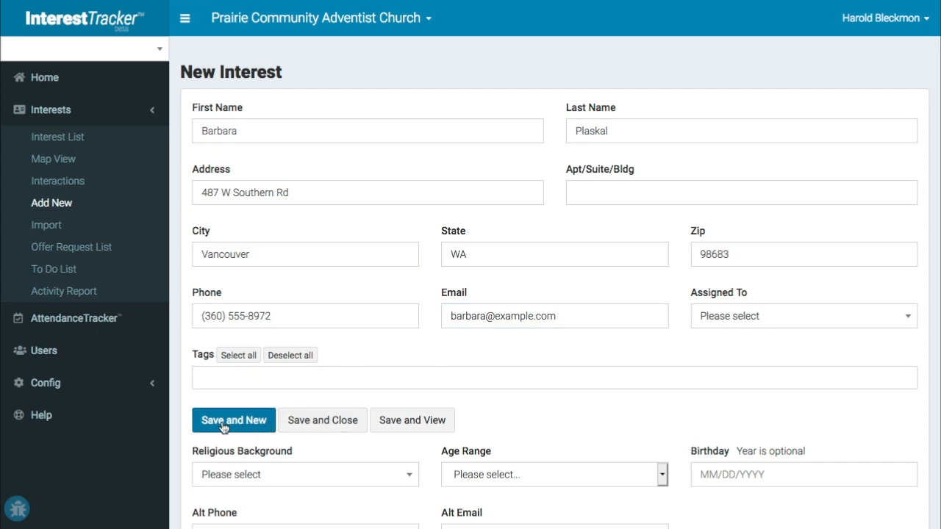
click(233, 420)
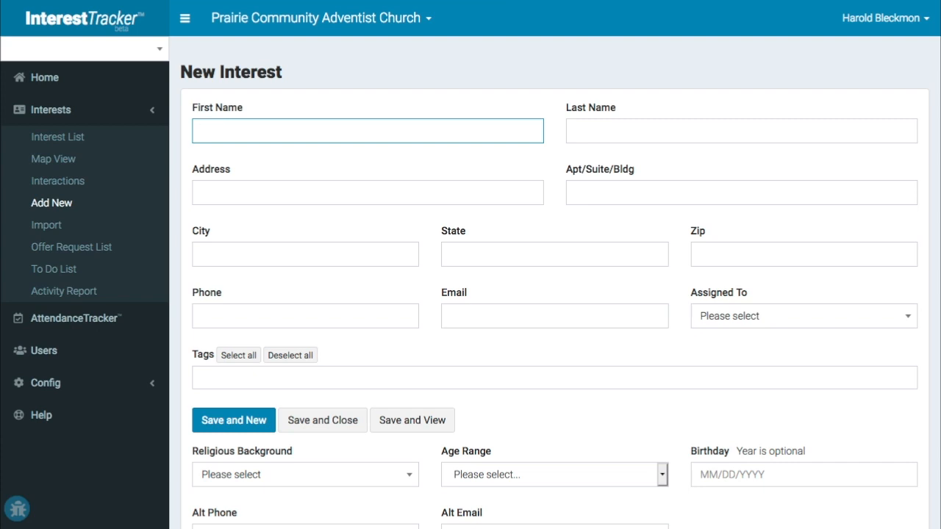
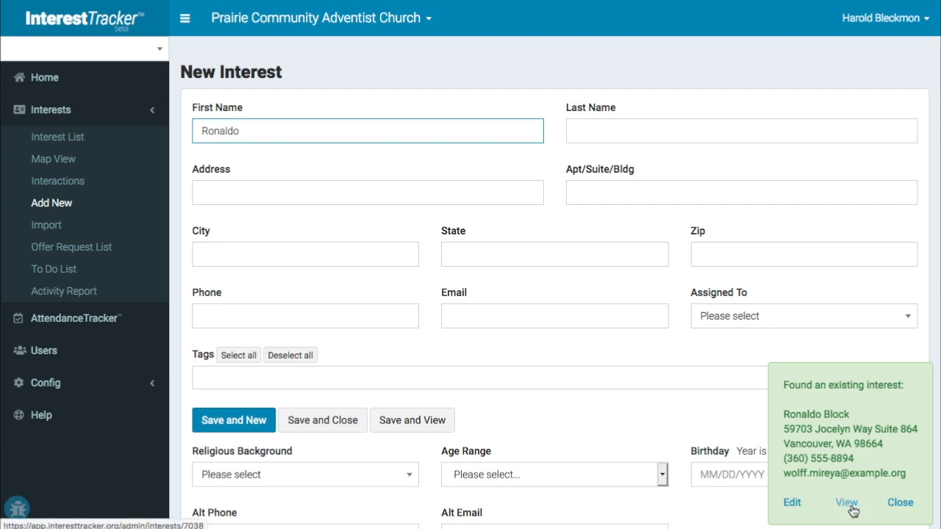
click(846, 503)
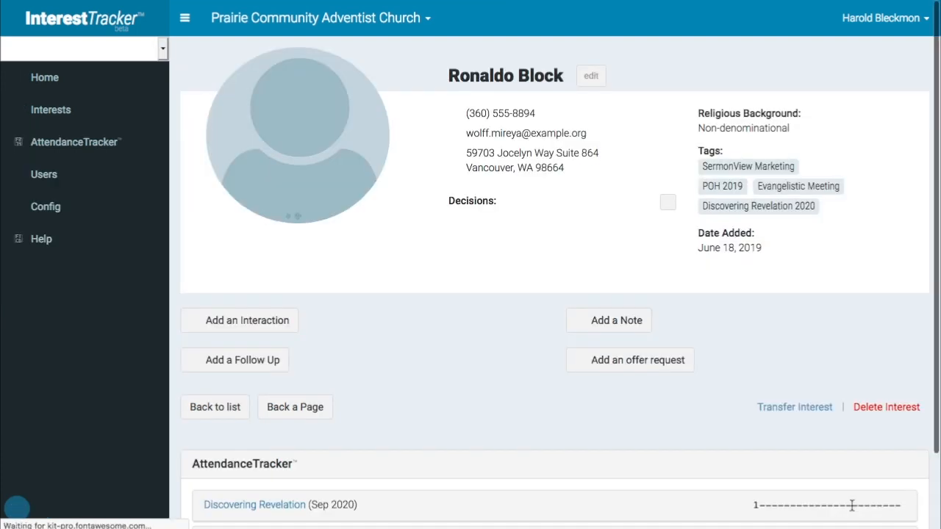
click(51, 110)
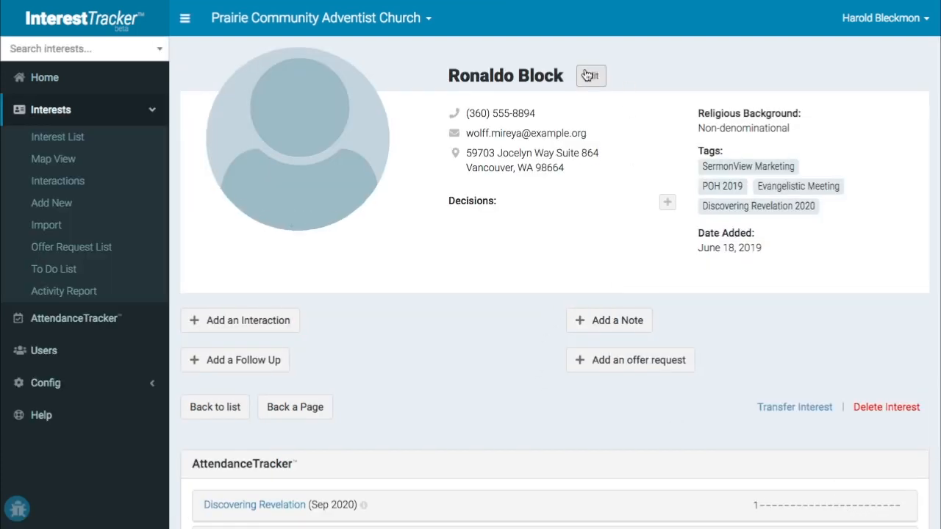
click(591, 75)
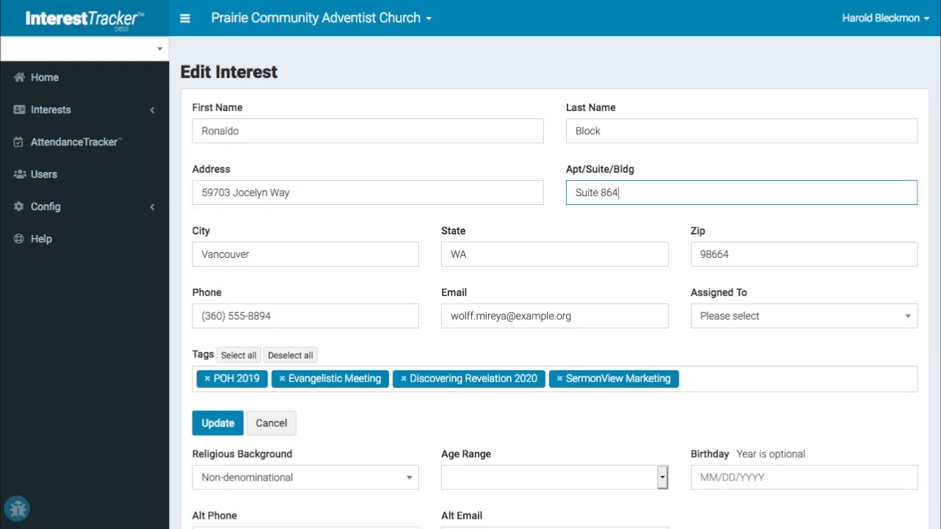
click(217, 423)
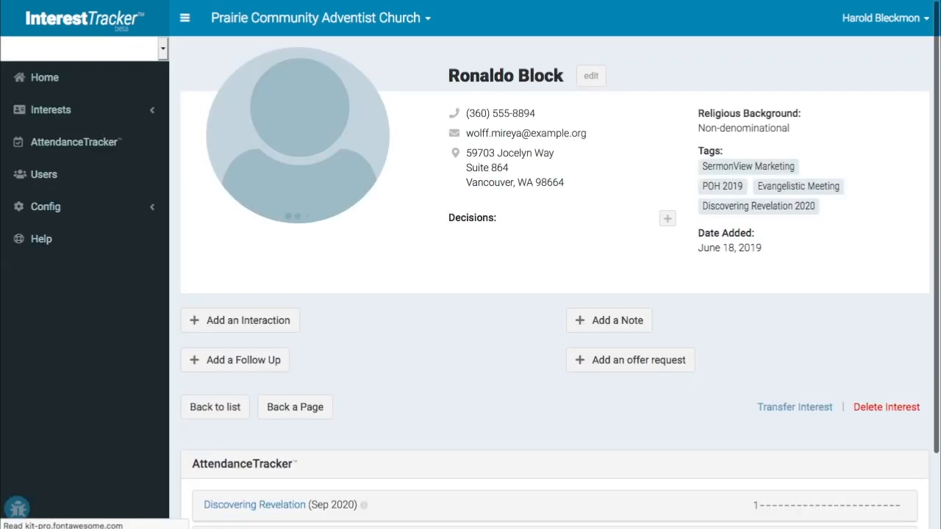
click(51, 110)
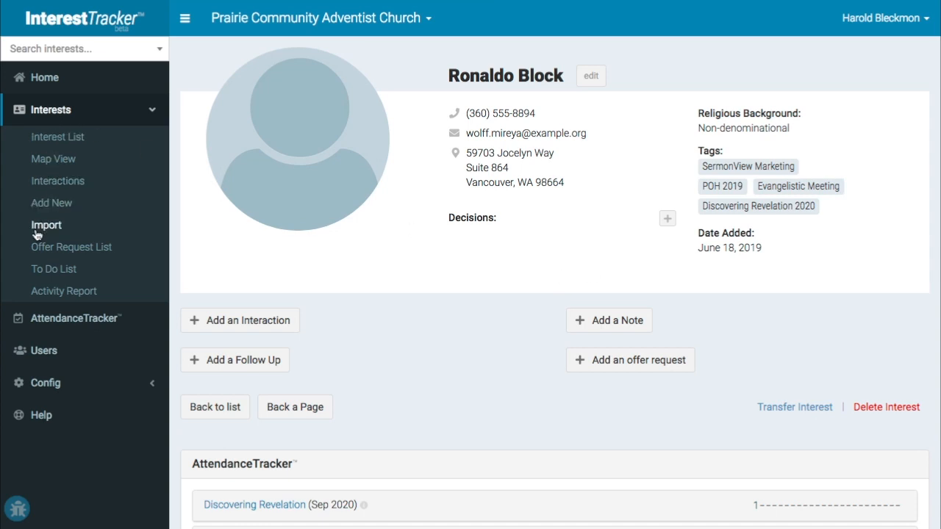
Choose Prairie Interest List.csv on the import form and tag incoming interests 'Imported'.
click(46, 225)
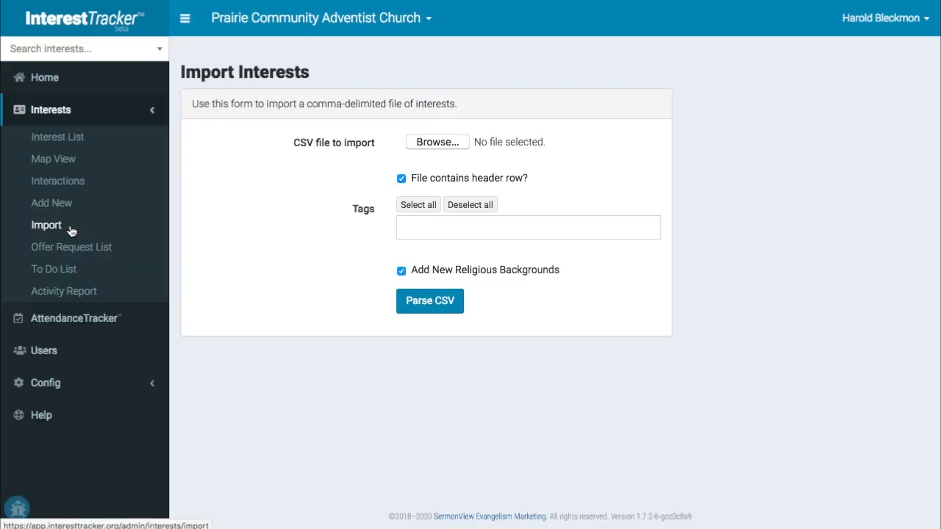
click(436, 142)
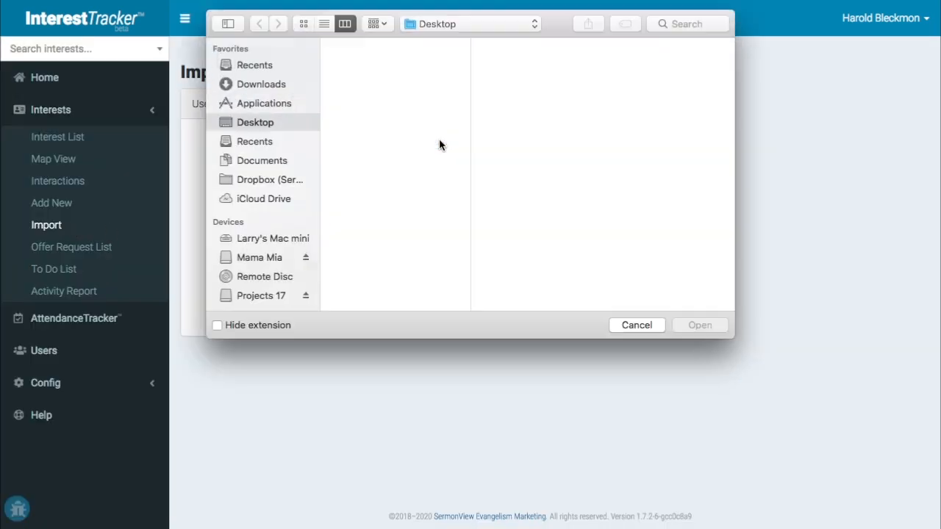
click(388, 123)
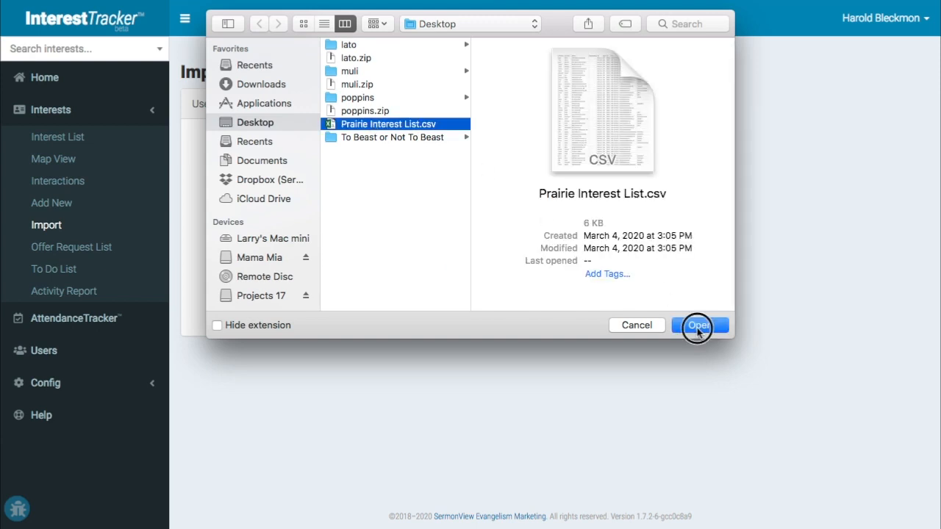
click(697, 325)
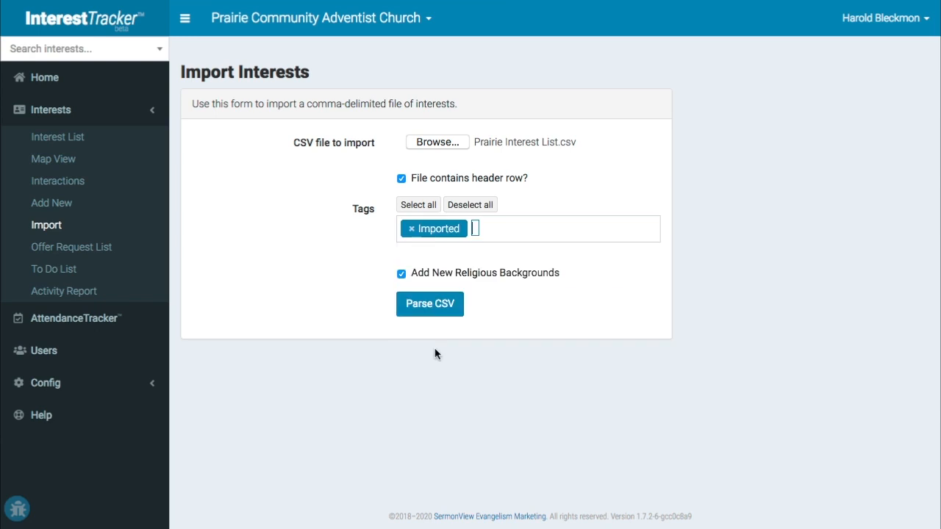
click(429, 303)
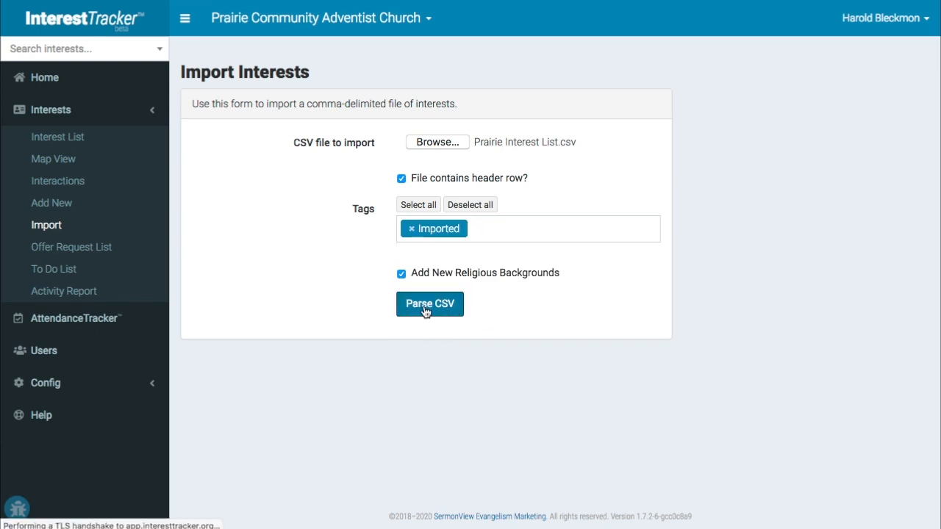
Parse the CSV and scroll through the column-to-field mappings in the preview.
click(429, 304)
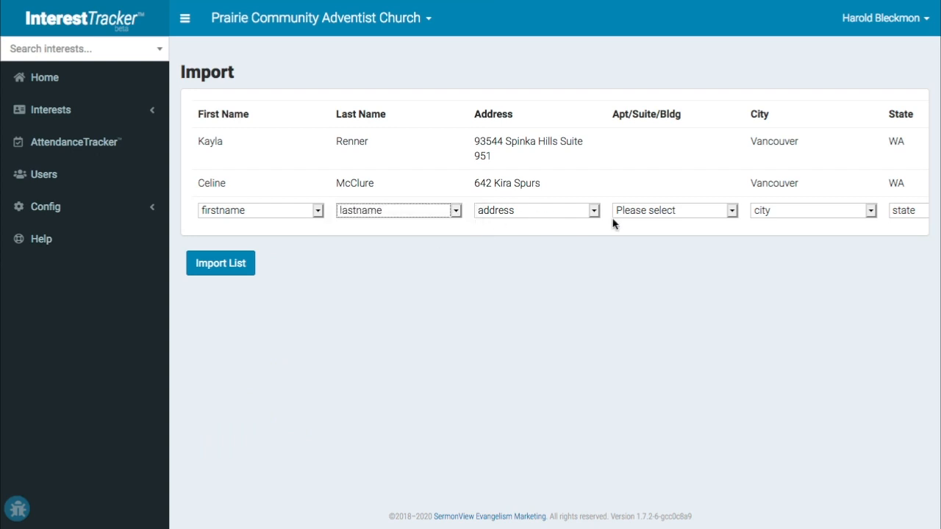
scroll(right, 3)
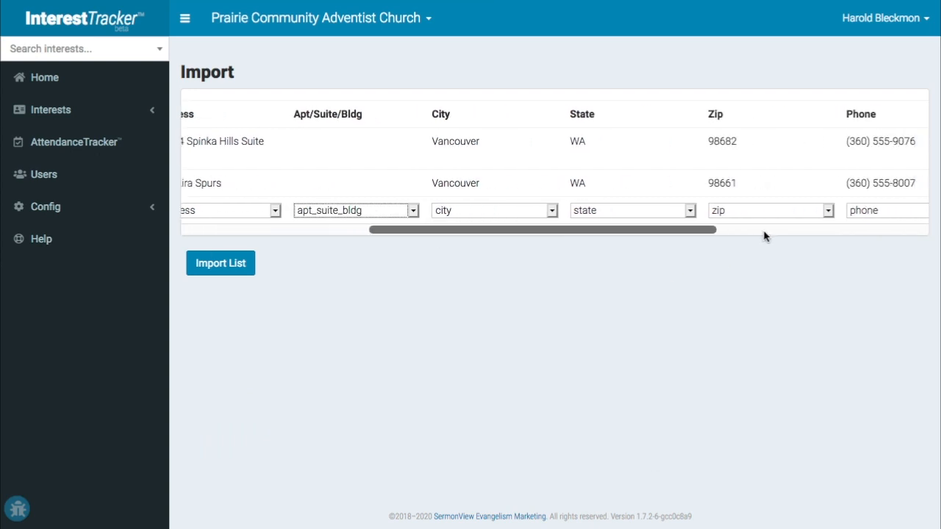